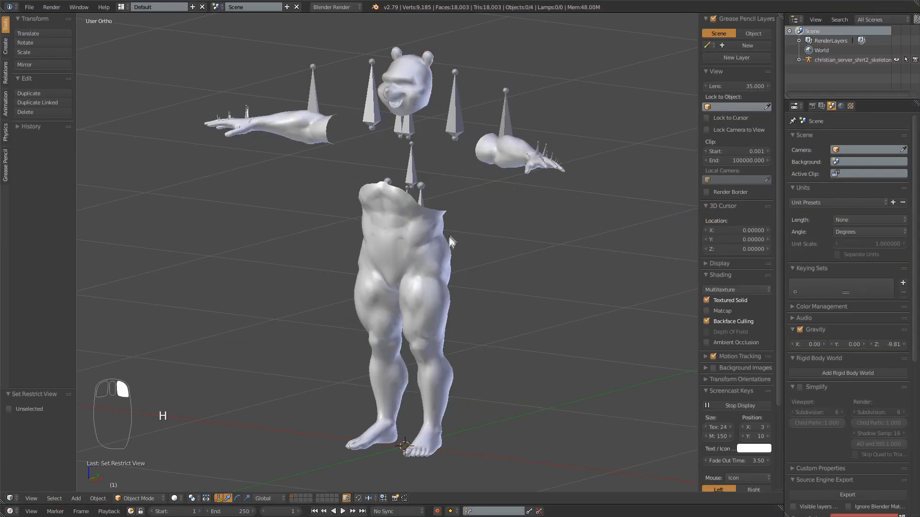
- Hide every body part except the bear head with Shift+H
key("h")
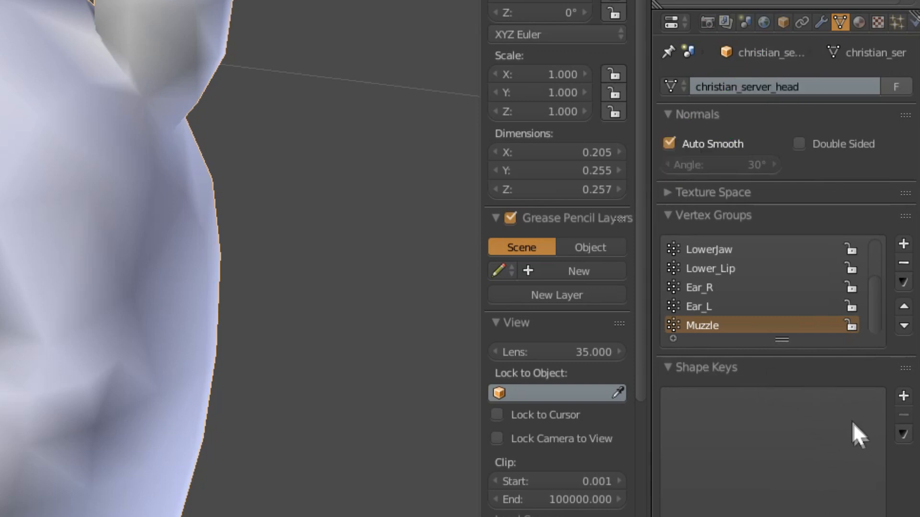
mouse_move(909, 505)
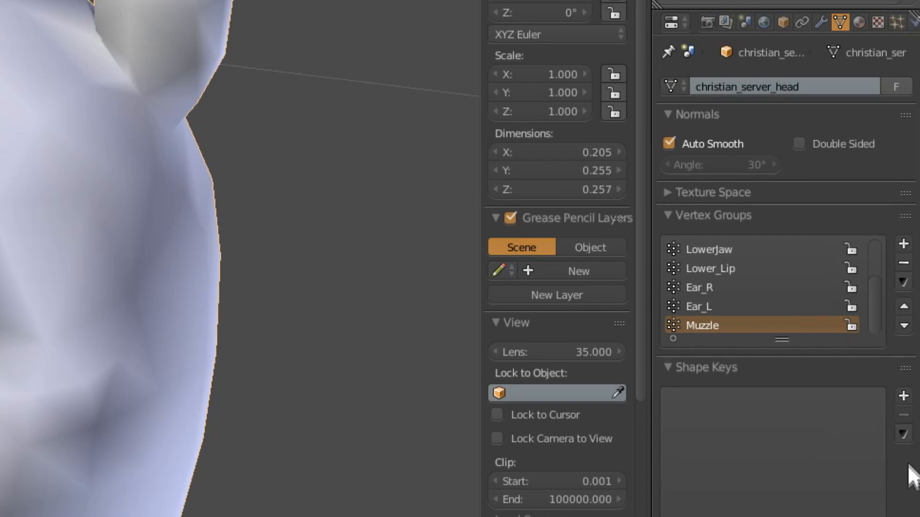
- Add a Basis shape key to the bear head
left_click(903, 395)
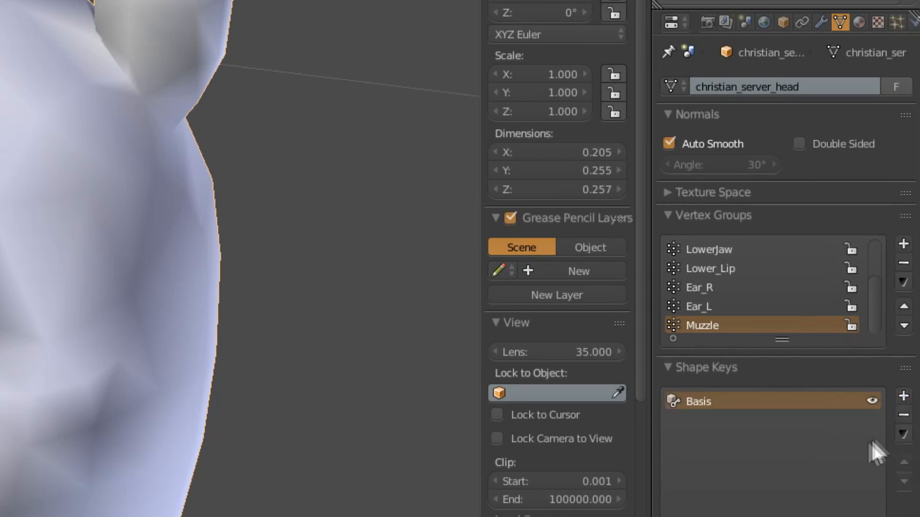
mouse_move(726, 436)
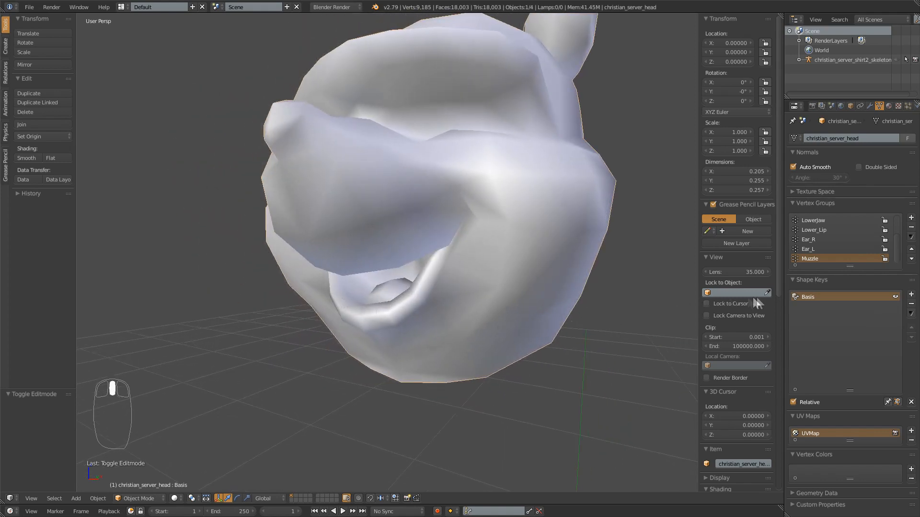
mouse_move(466, 340)
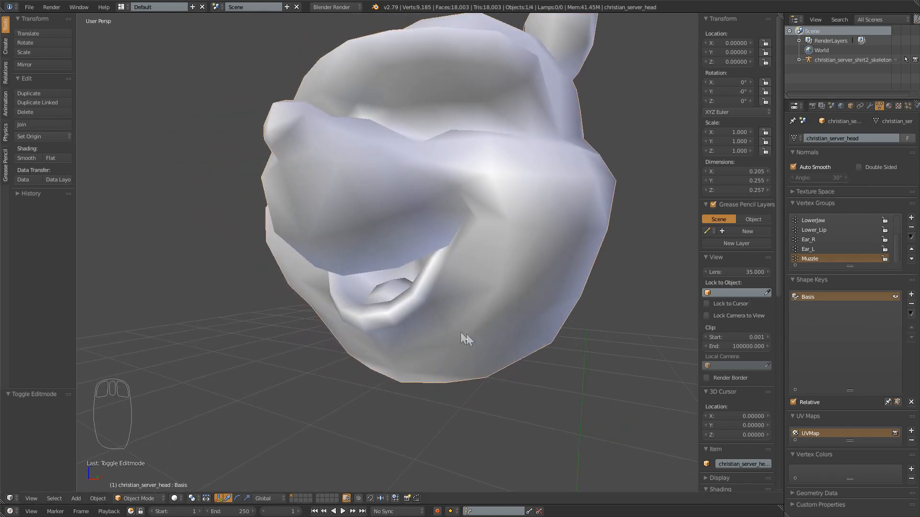
- Toggle Edit Mode on the head while opening the texture image beside the model
key("Tab")
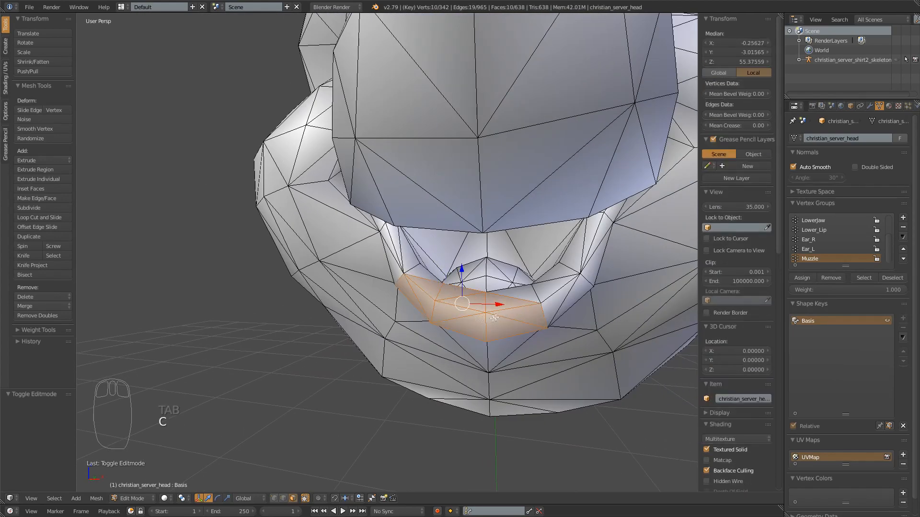
key("Tab")
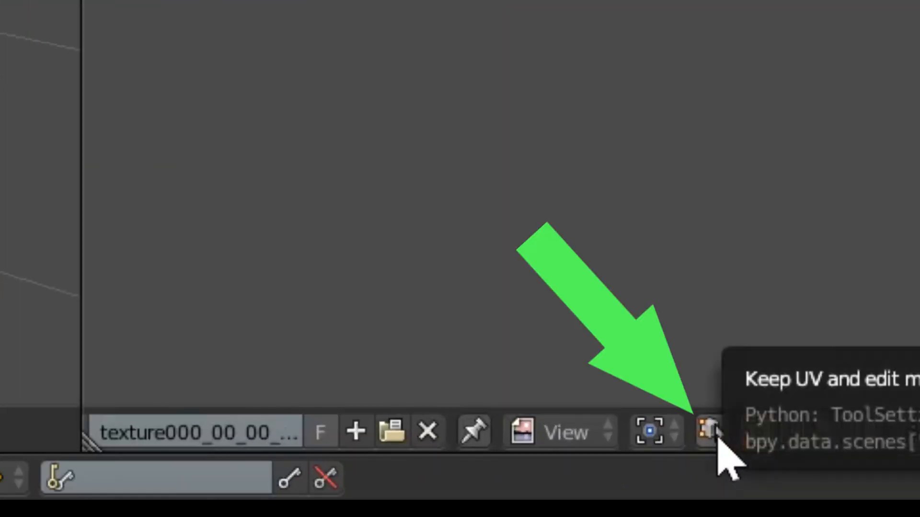
- Enable UV sync selection, select the lower lip, and check it from the side
left_click(710, 432)
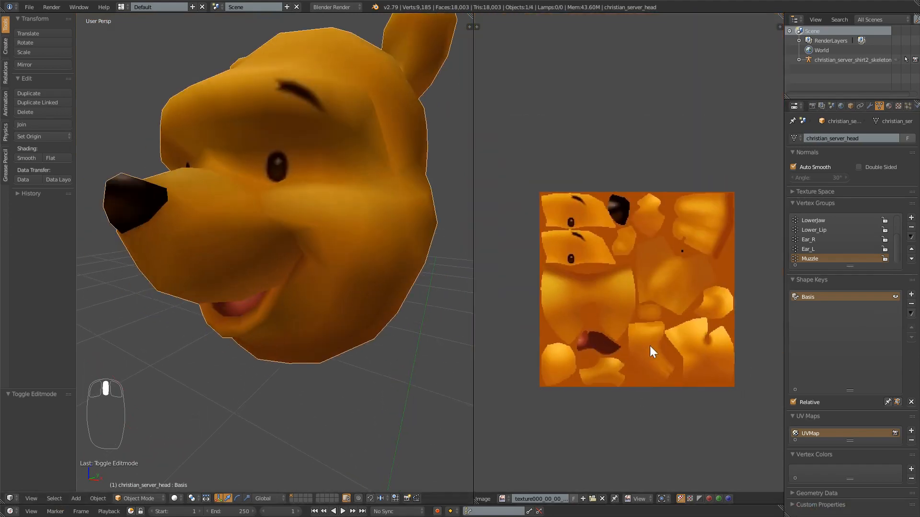
key("Tab")
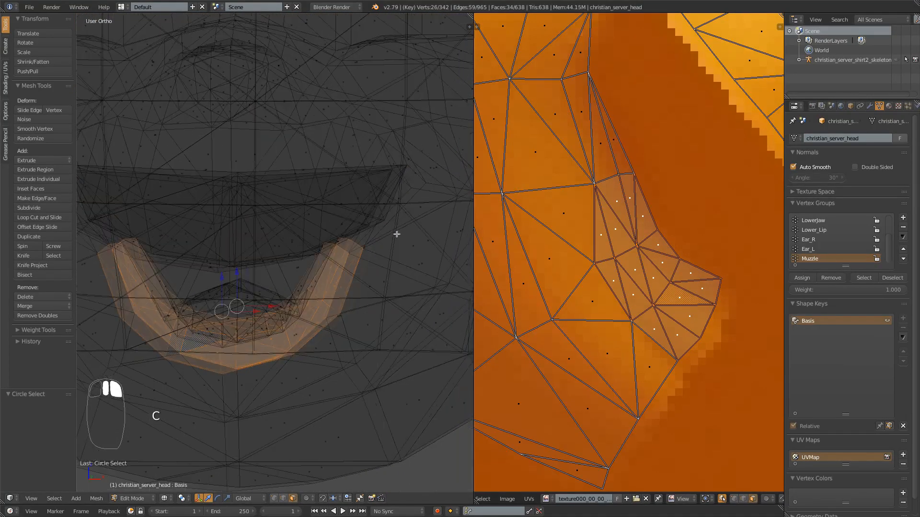
key("NUMPAD_3")
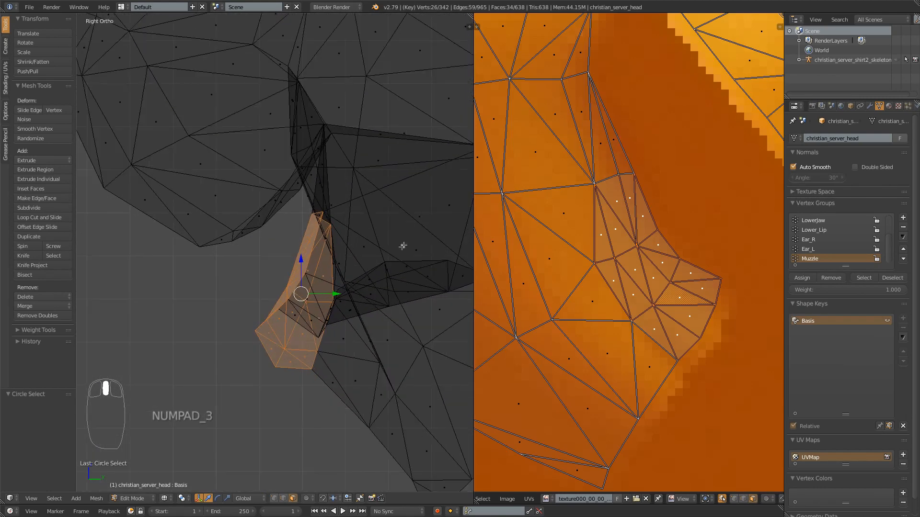
key("r")
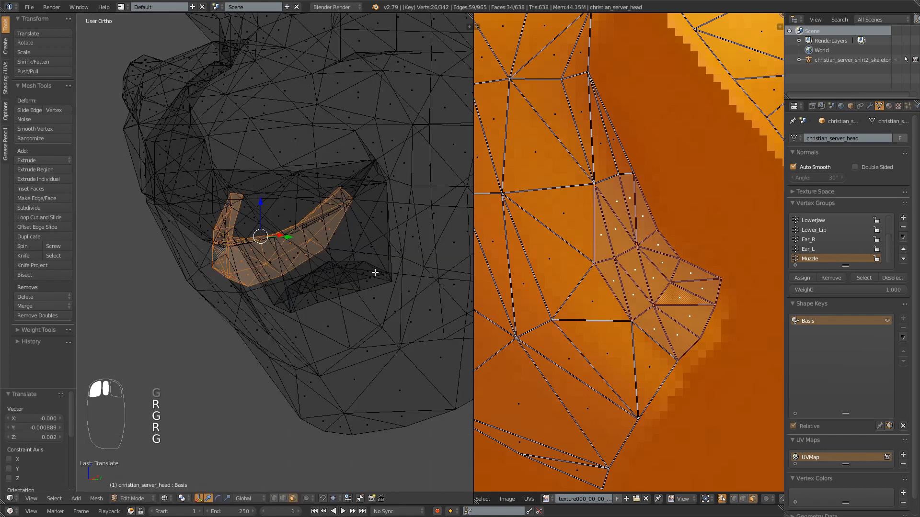
key("Tab")
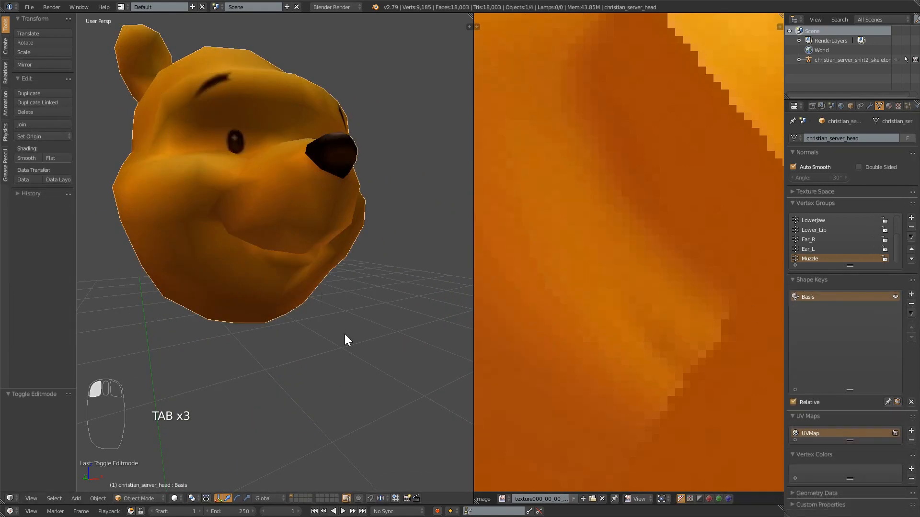
- Add a vertex group named Lower Lip for the selected lip vertices
key("Tab")
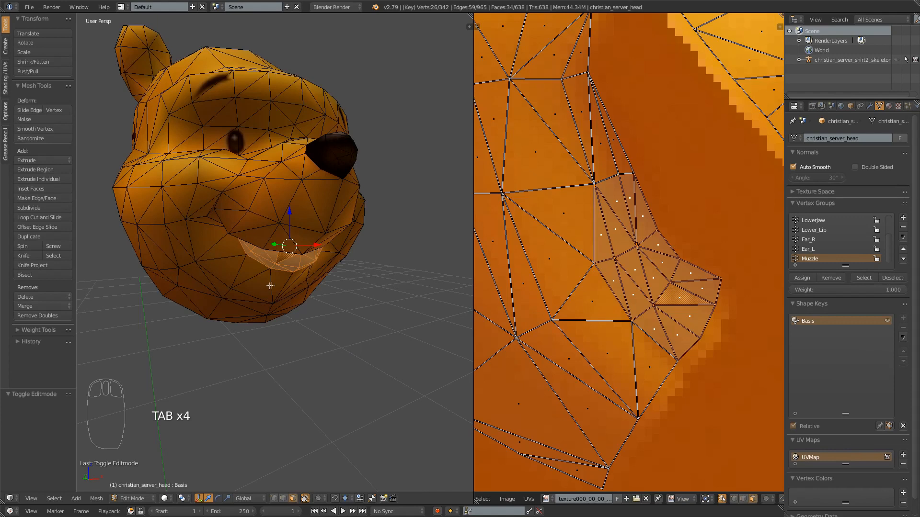
mouse_move(301, 285)
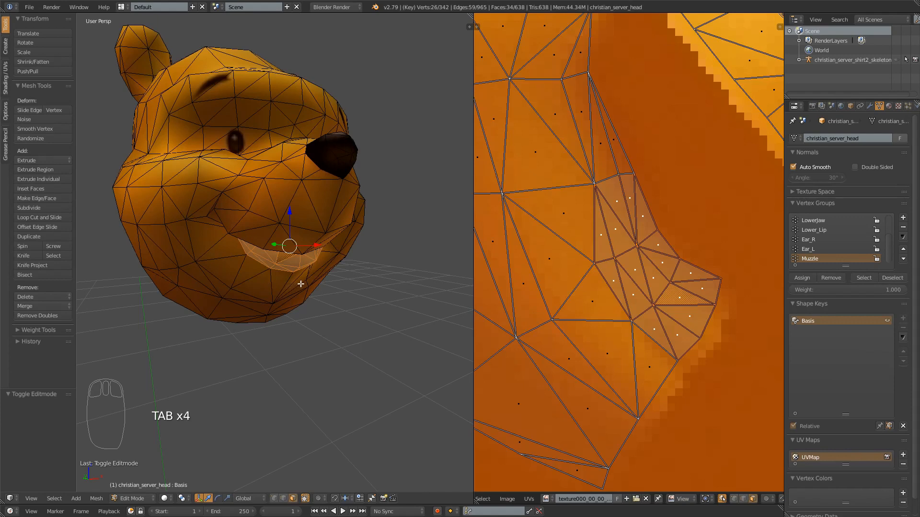
mouse_move(397, 295)
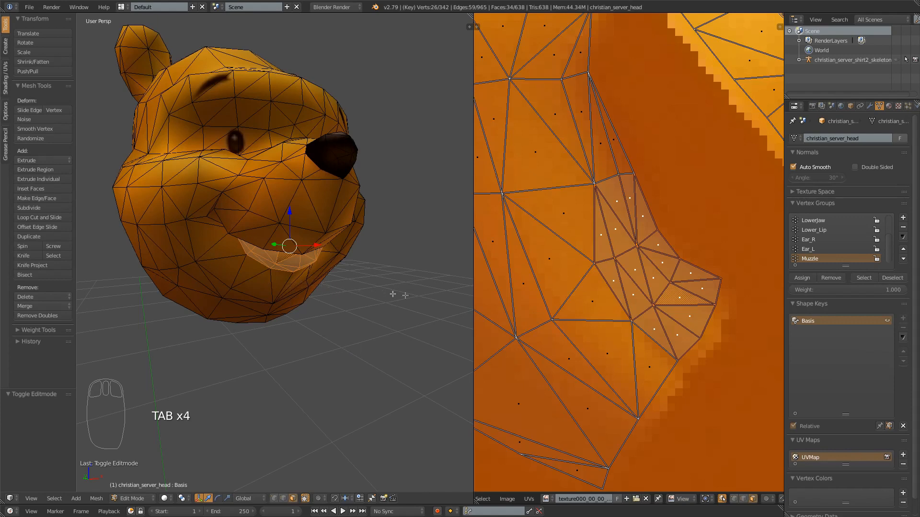
left_click(902, 217)
type("Lower")
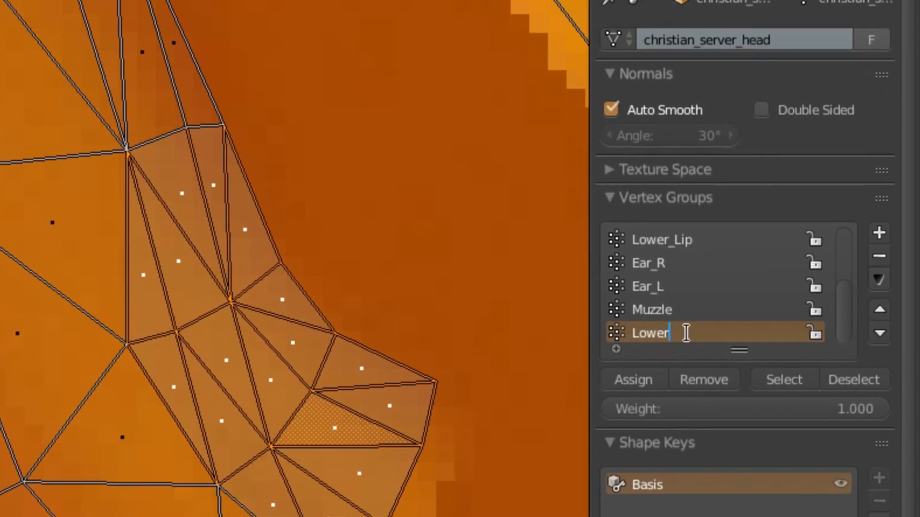
key("Return")
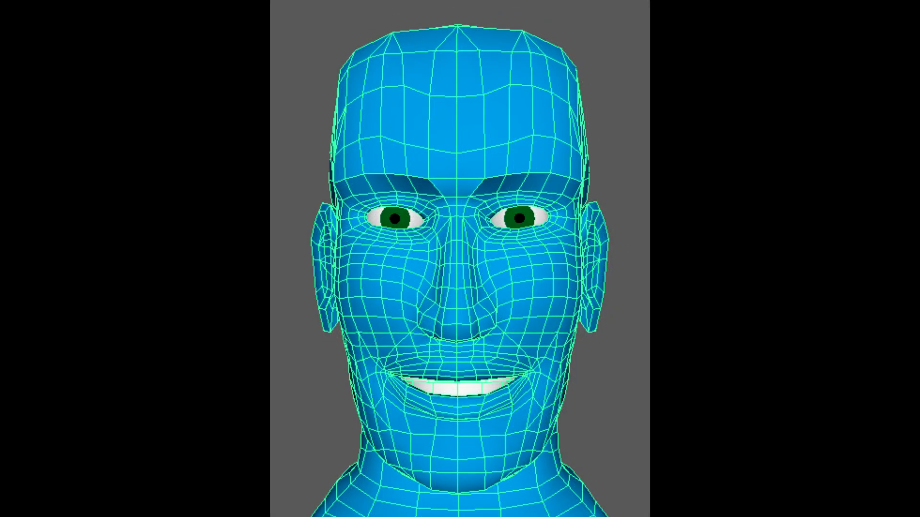
- Add a v.aa shape key at value 1 for the dropped lower lip
key("Tab")
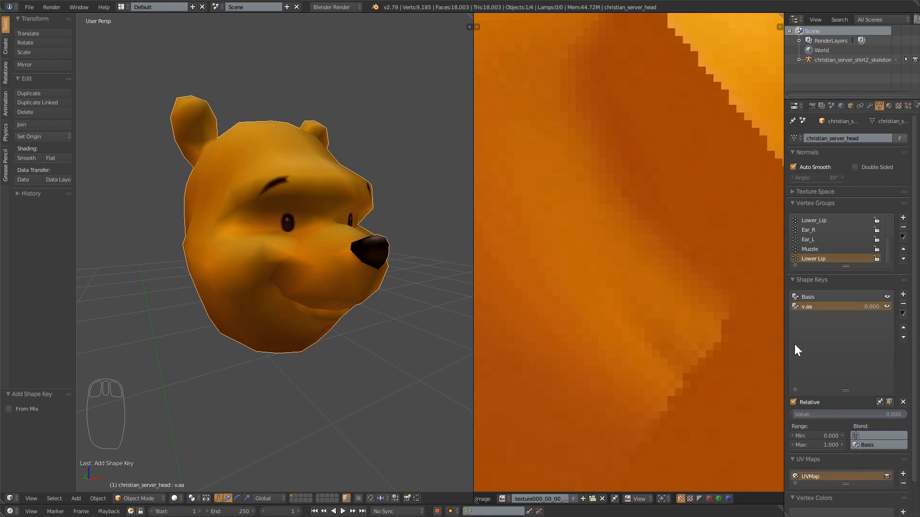
left_click(847, 415)
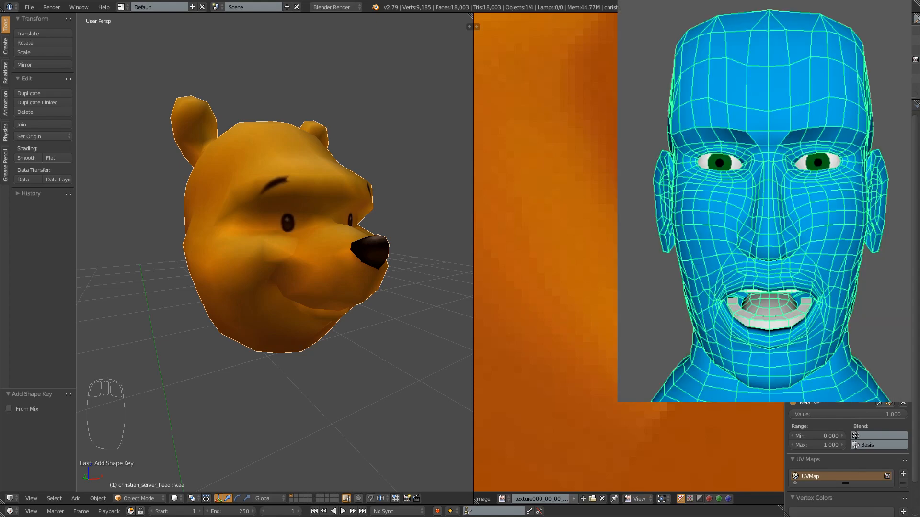
mouse_move(379, 326)
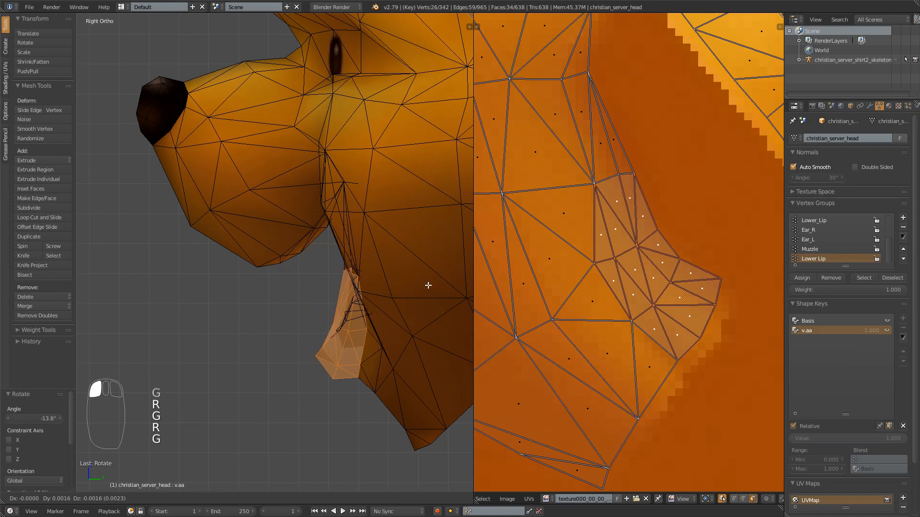
- Adjust the lower lip in front view to open the mouth in v.aa
key("Tab")
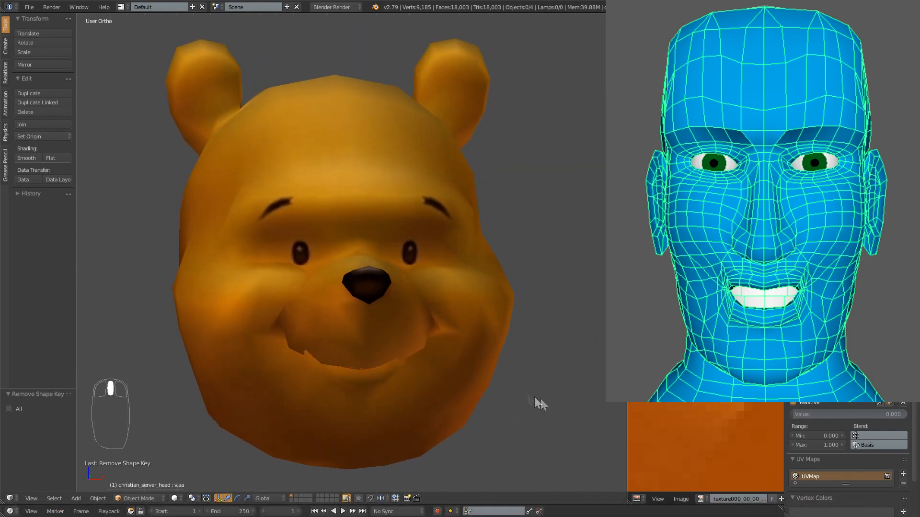
key("Tab")
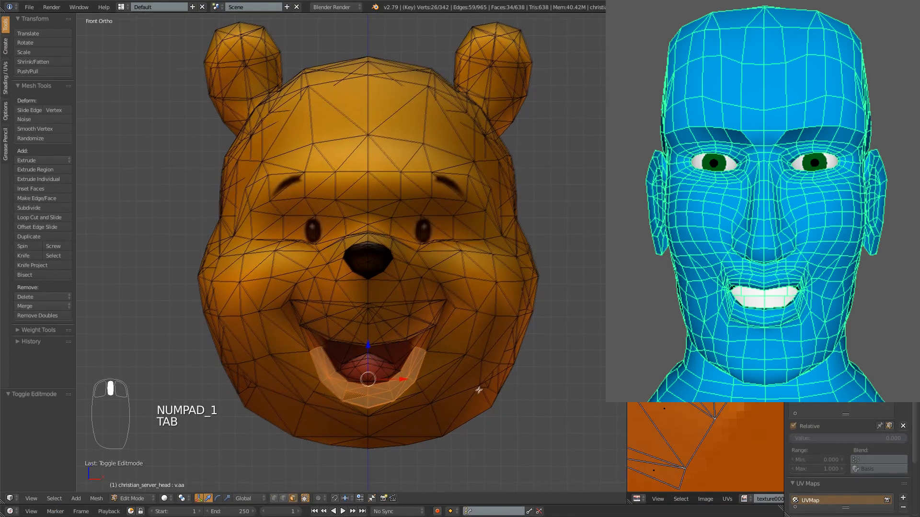
key("Tab")
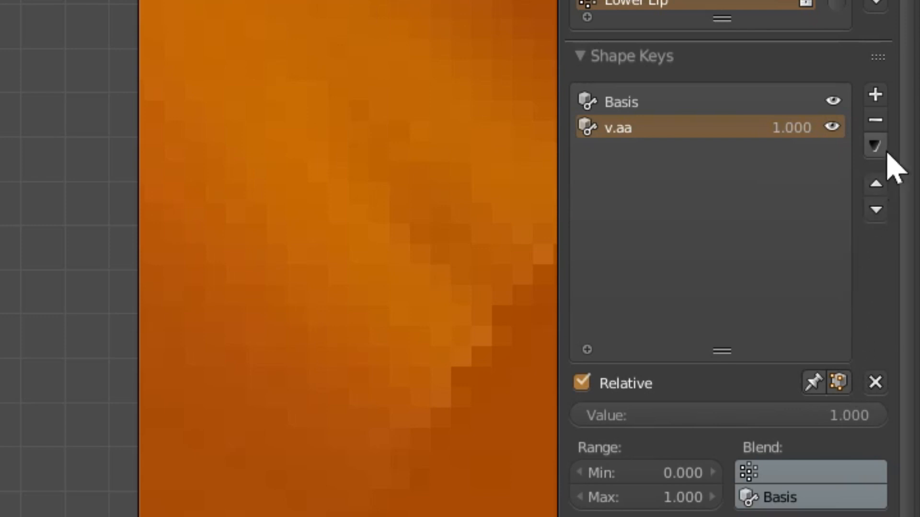
- Create a new shape key from the mix and rename it v.ch
left_click(874, 145)
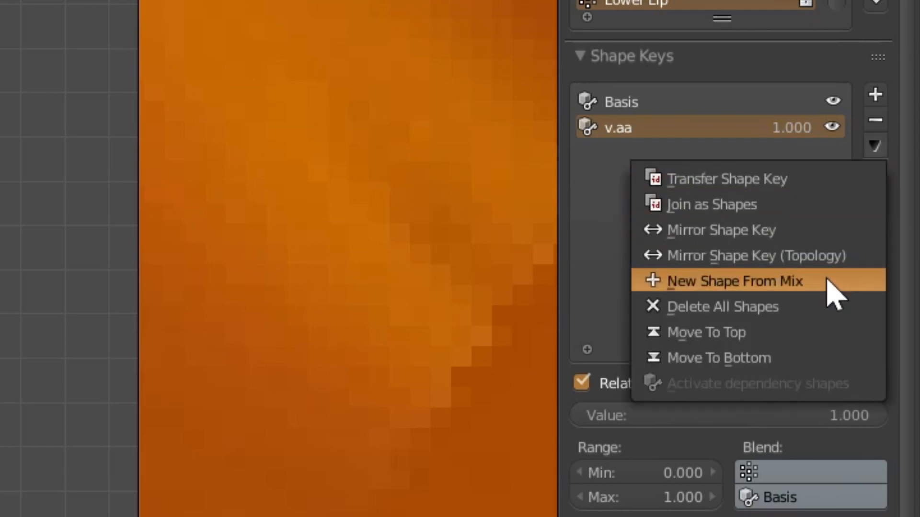
left_click(733, 281)
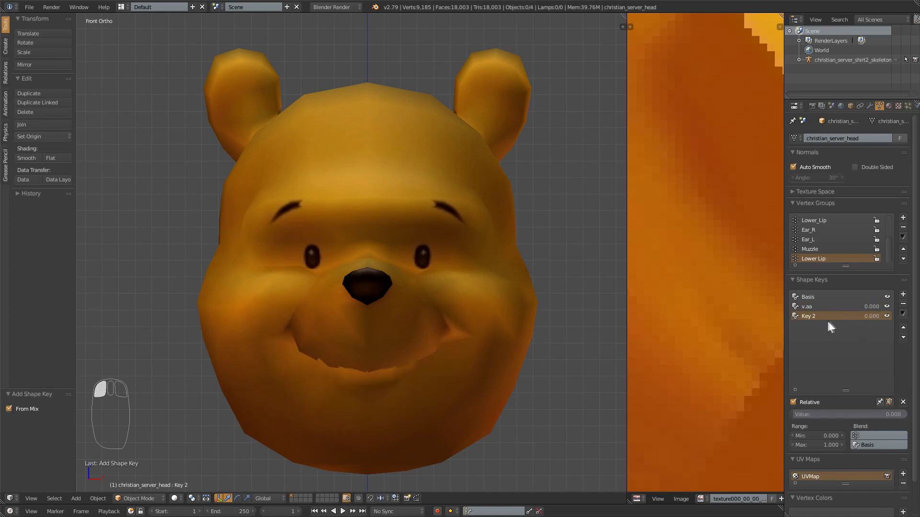
double_click(807, 316)
type("v.ch")
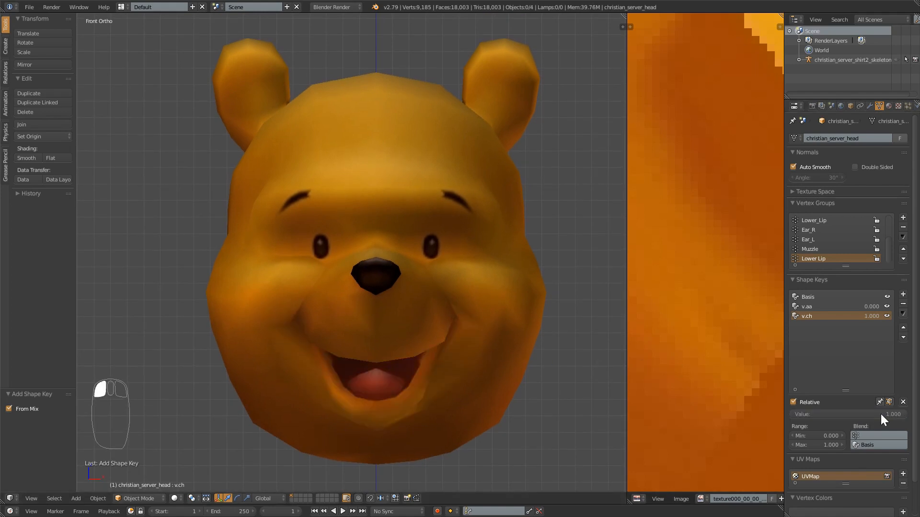
- Enter Sculpt Mode and use a smaller Grab brush to pull the lip down
left_click(137, 498)
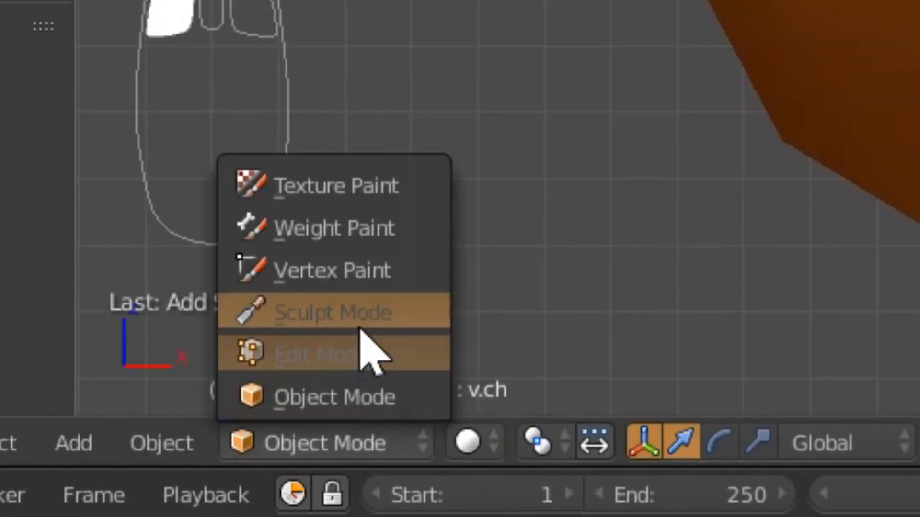
left_click(332, 313)
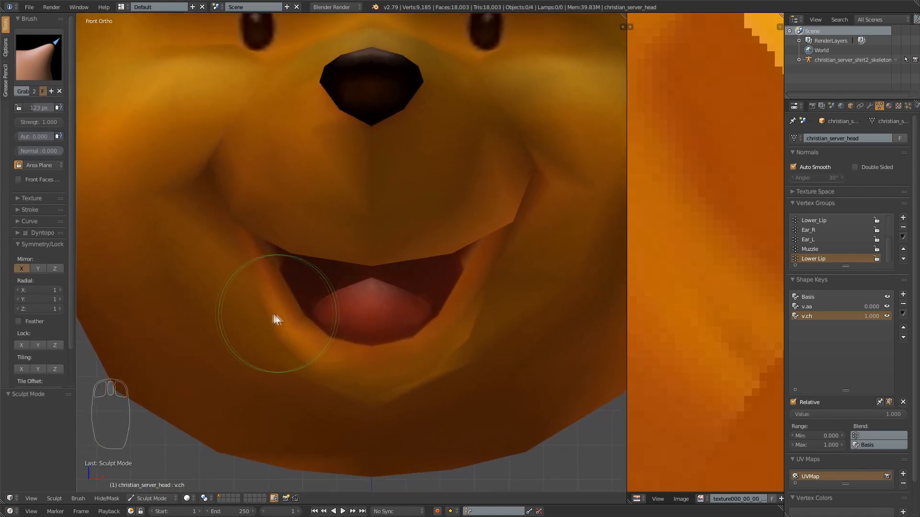
key("f")
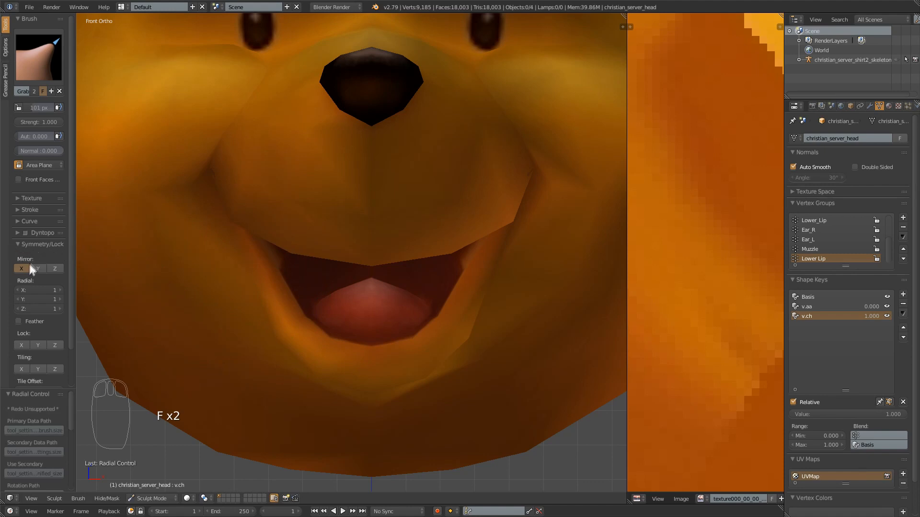
mouse_move(26, 283)
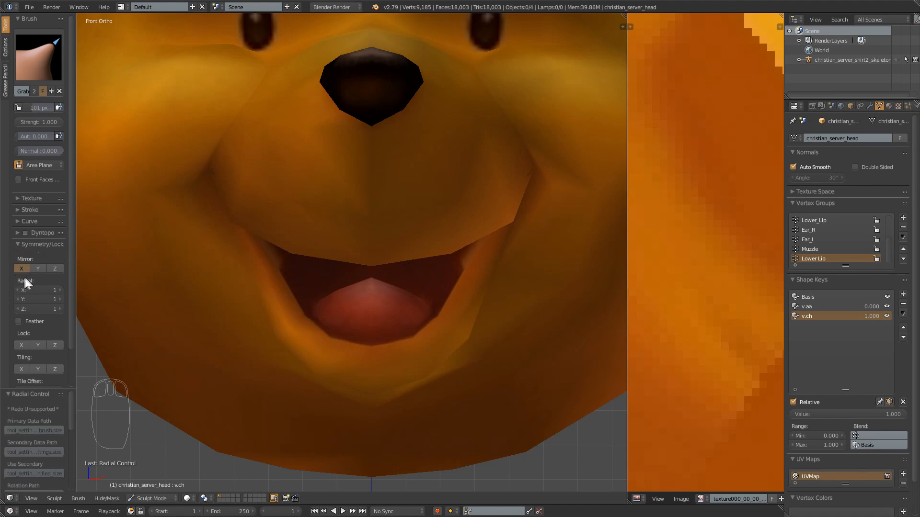
mouse_move(24, 285)
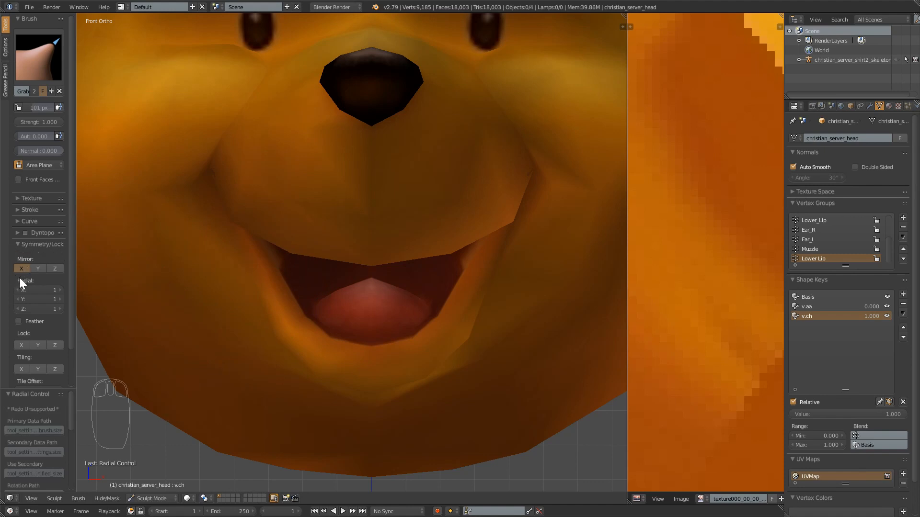
left_click(37, 57)
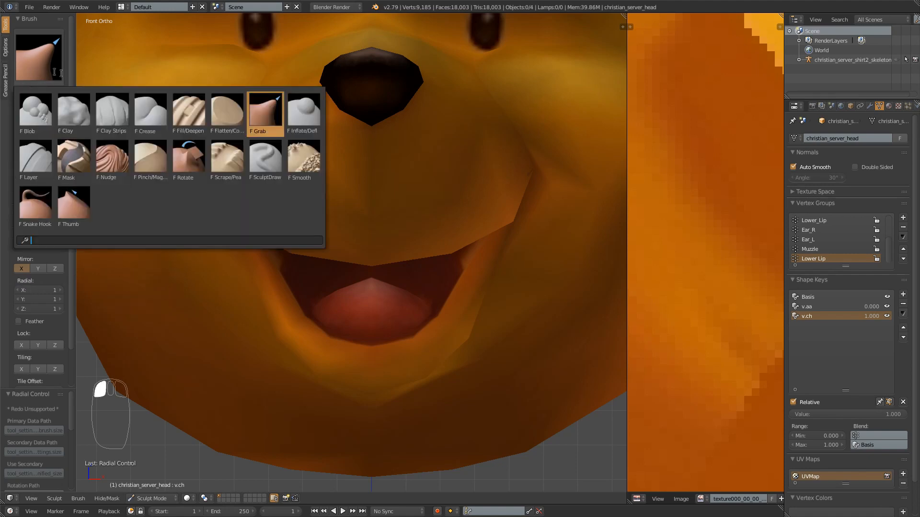
left_click(265, 112)
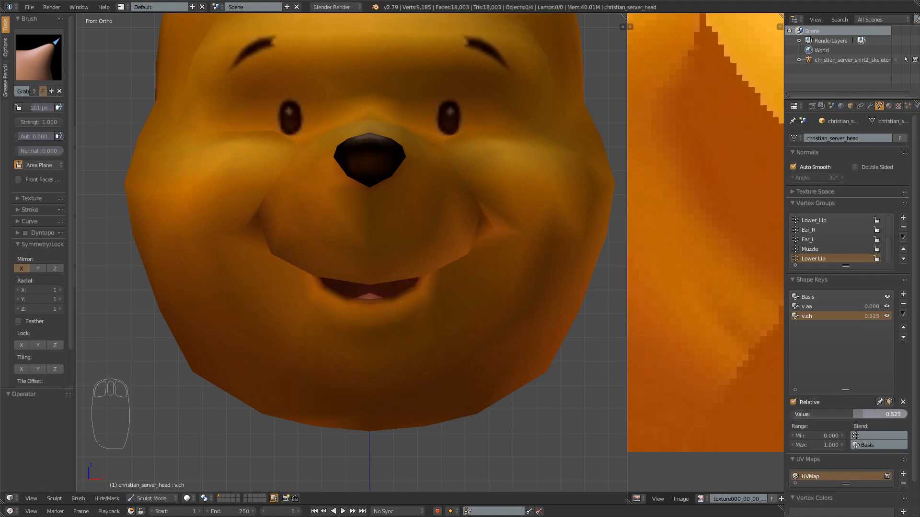
- Preview the sculpted mouth in perspective and select the v.aa key
key("NUMPAD_5")
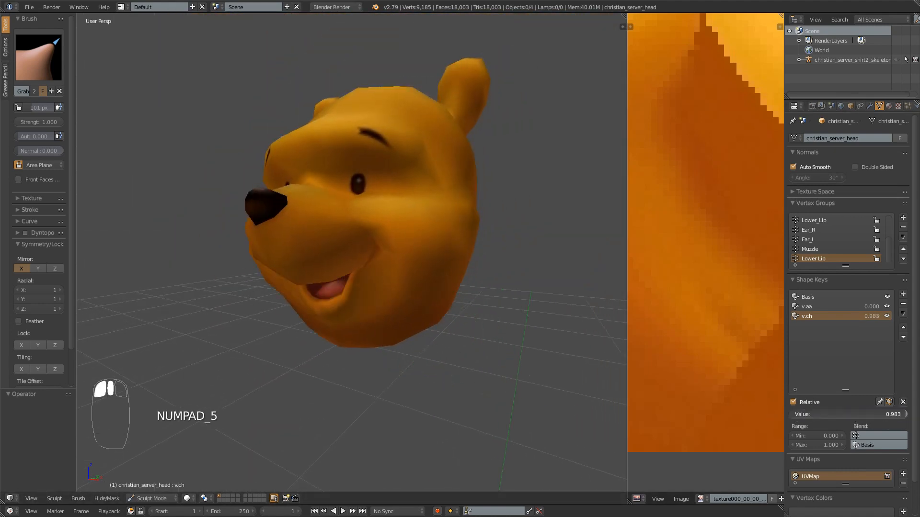
left_click(827, 306)
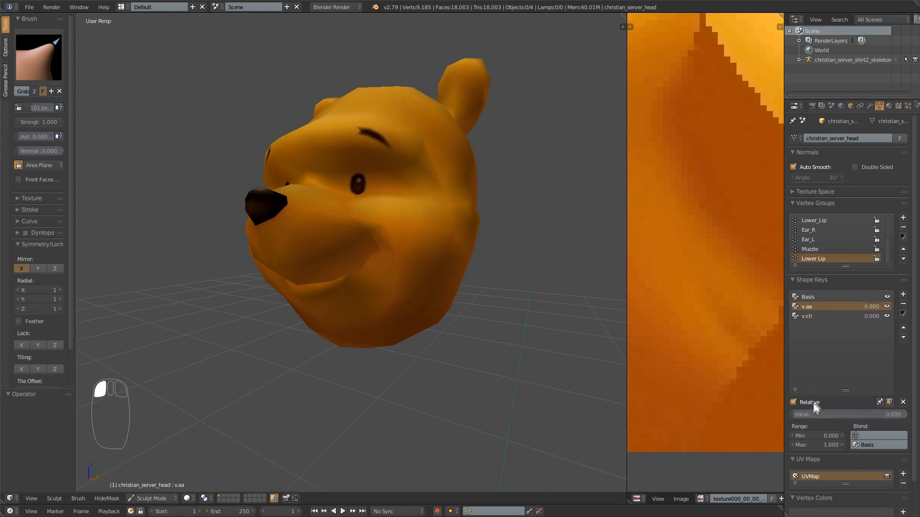
mouse_move(848, 361)
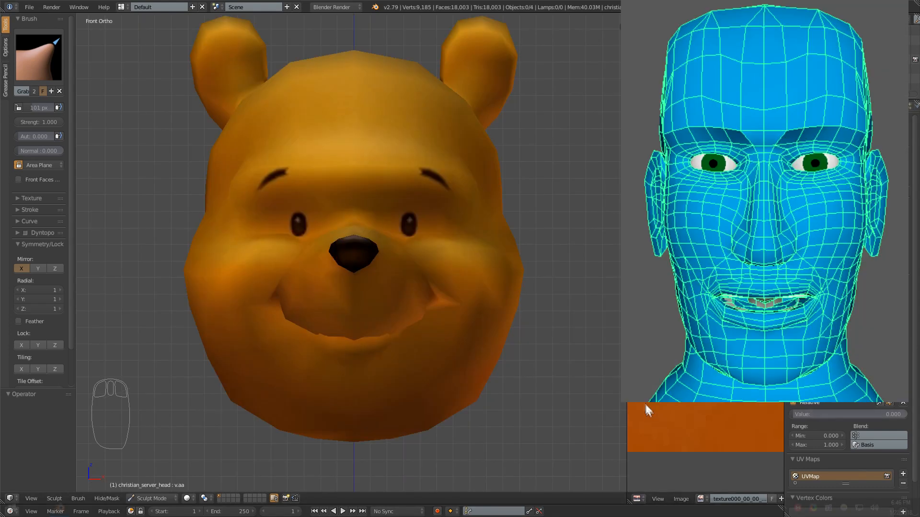
- Add a v.dd shape key with the lower lip slightly parted, back in Sculpt Mode
key("NUMPAD_1")
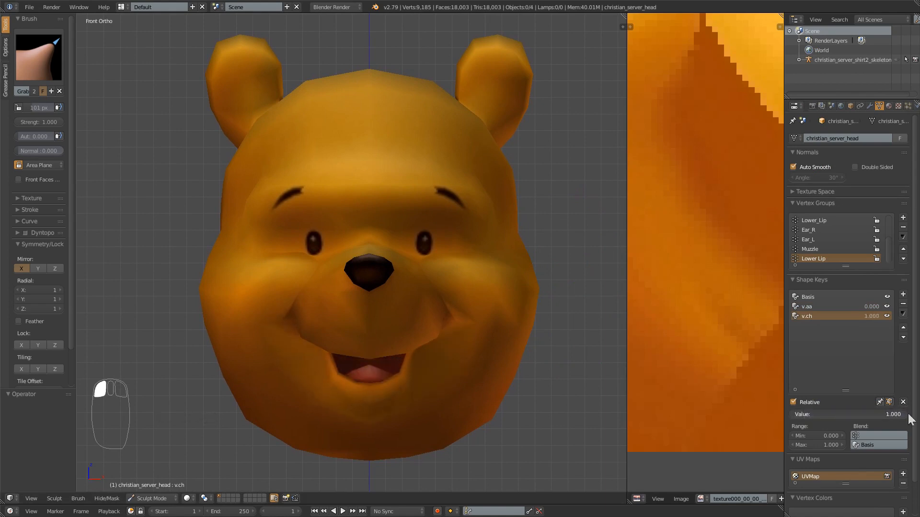
left_click(903, 294)
type("v.dd")
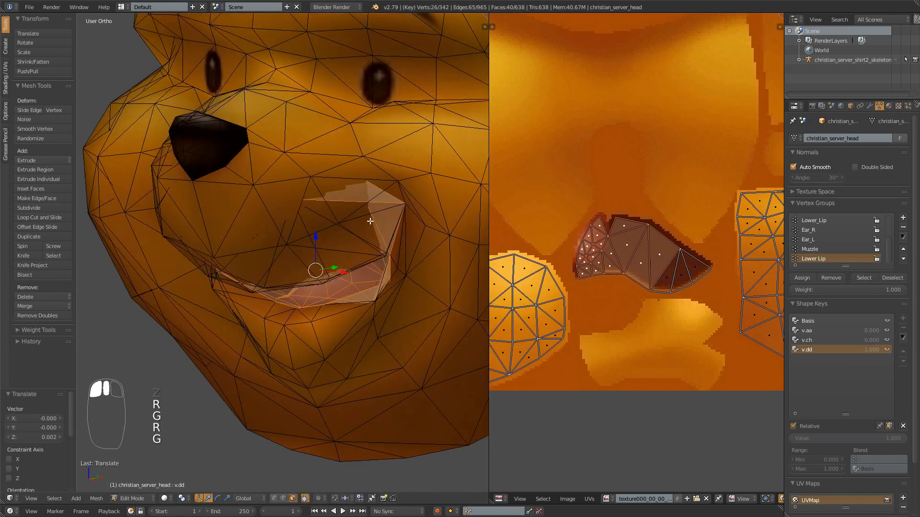
key("tab")
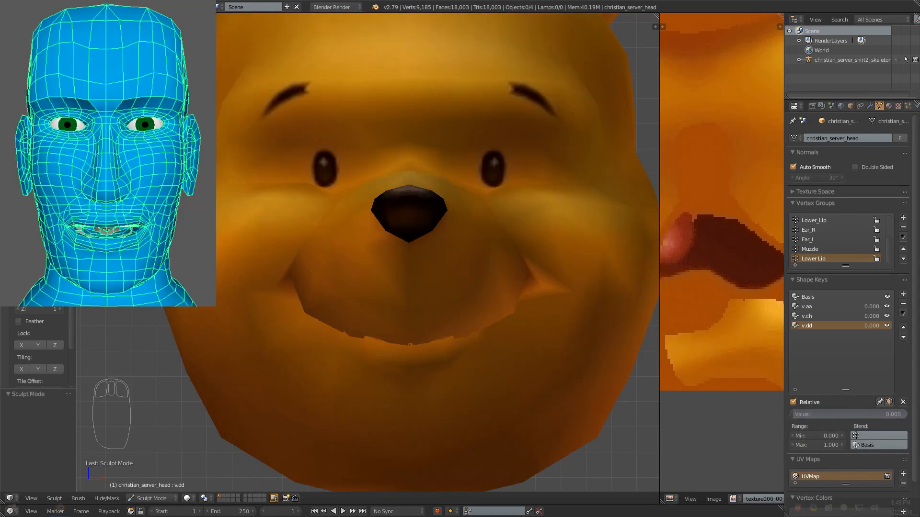
- Add new viseme shape keys from the mix, rename them, and preview v.ff at full influence
left_click(902, 293)
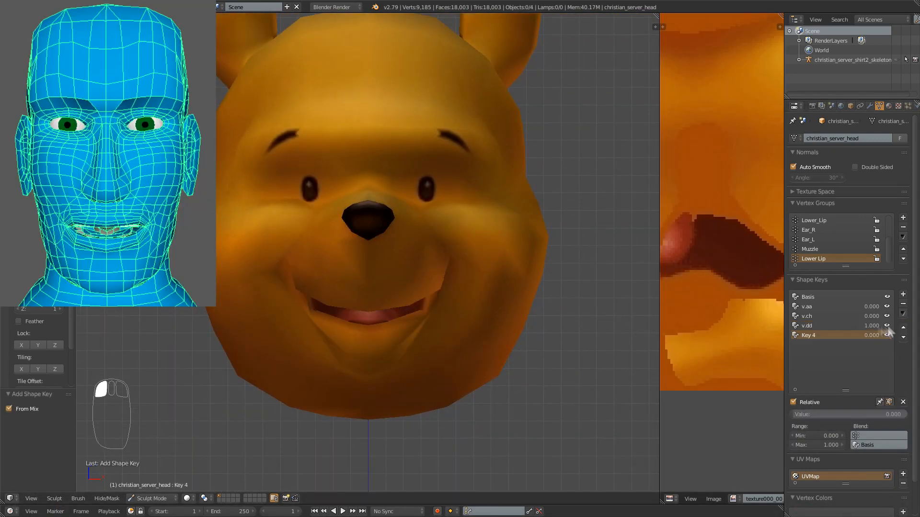
left_click(903, 297)
type("v.ee")
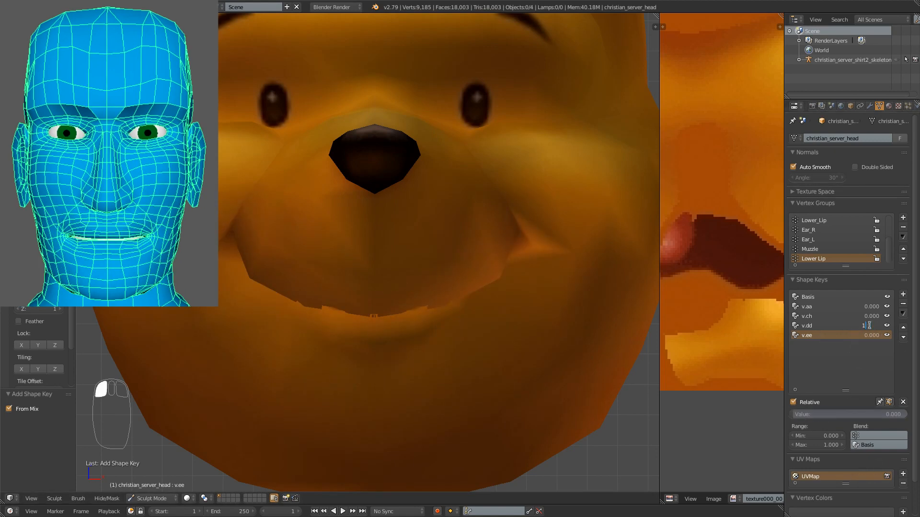
left_click(902, 293)
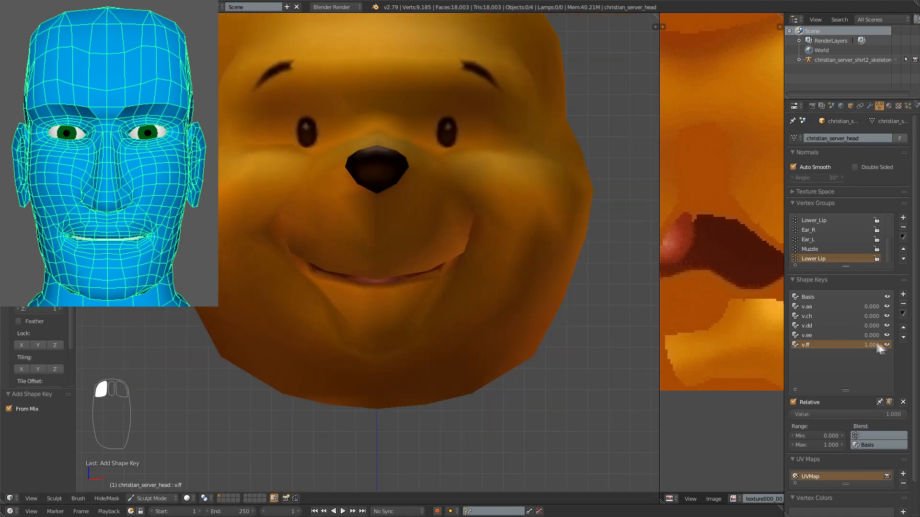
left_click(870, 345)
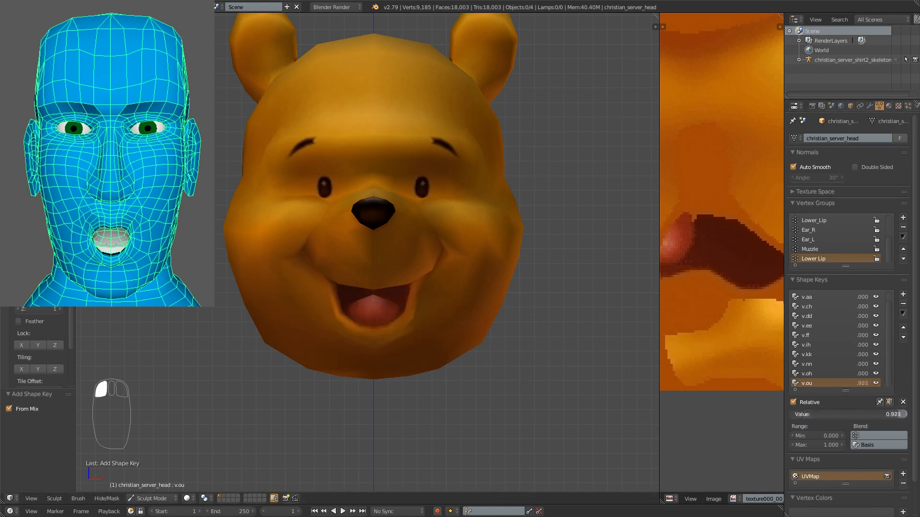
left_click(903, 294)
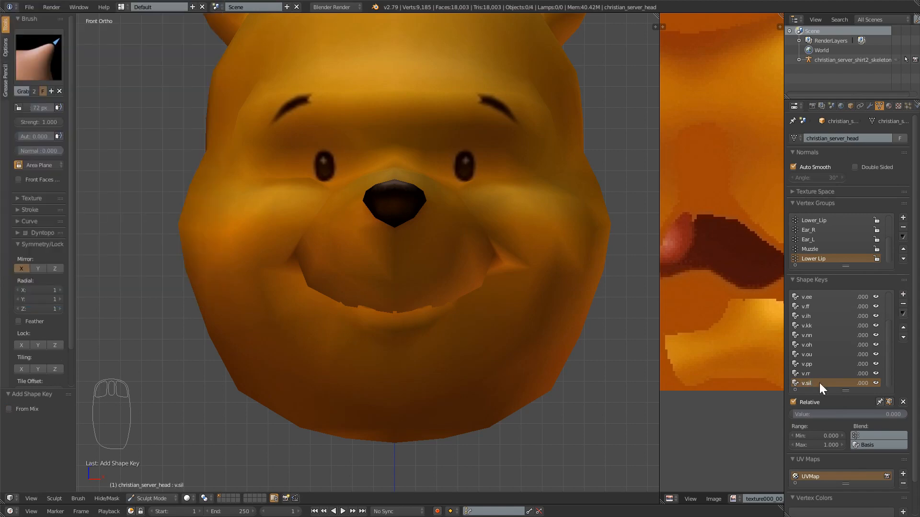
mouse_move(468, 377)
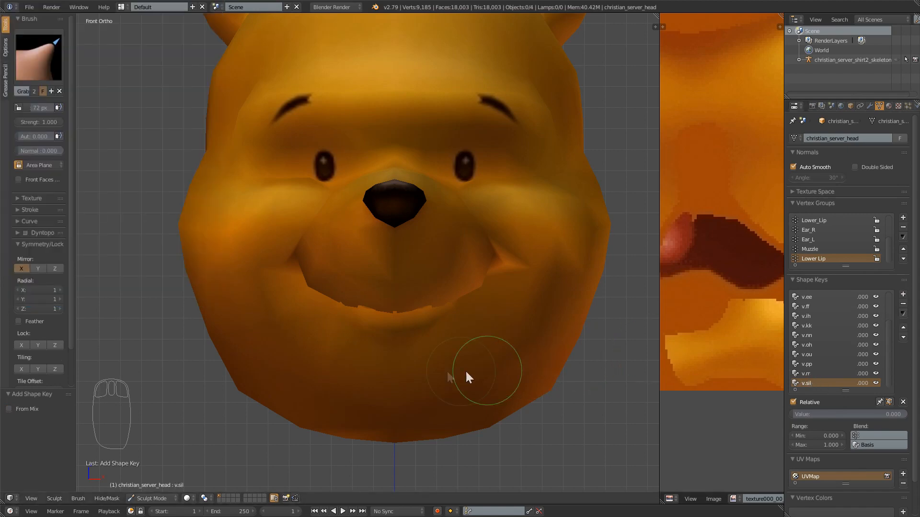
- Reshape v.sil's lip vertices in Edit Mode, then return to Object Mode
key("NUMPAD_5")
type("1")
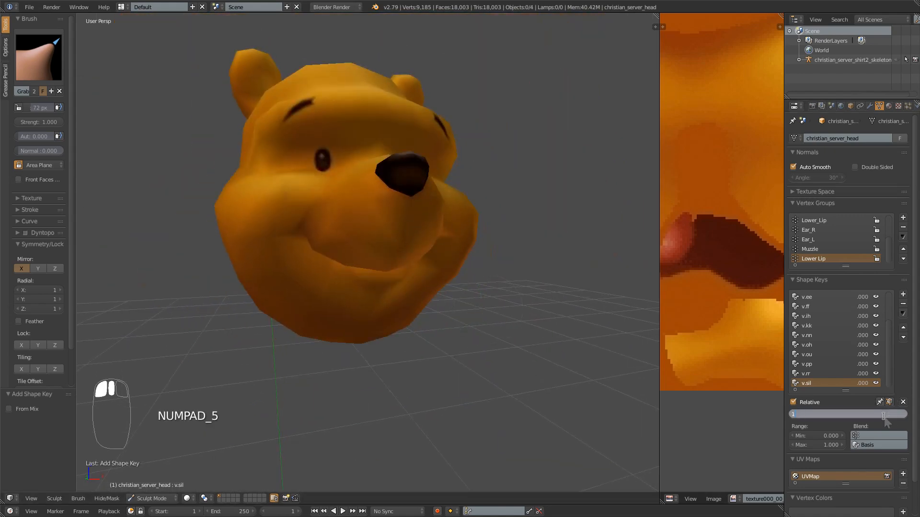
key("Tab")
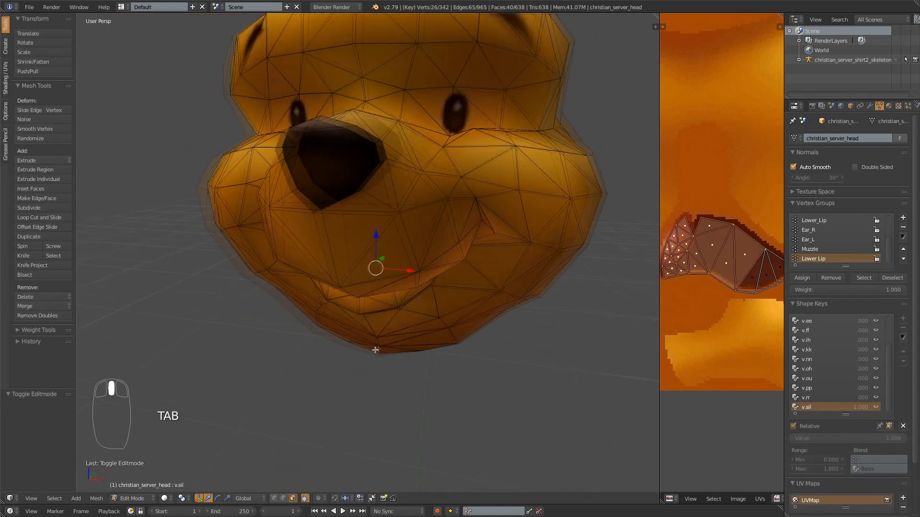
key("Ctrl+Tab")
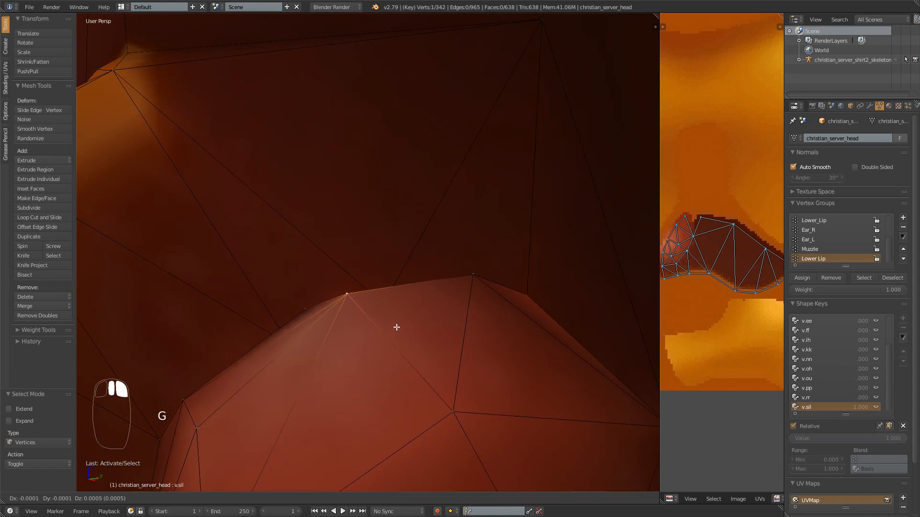
key("Tab")
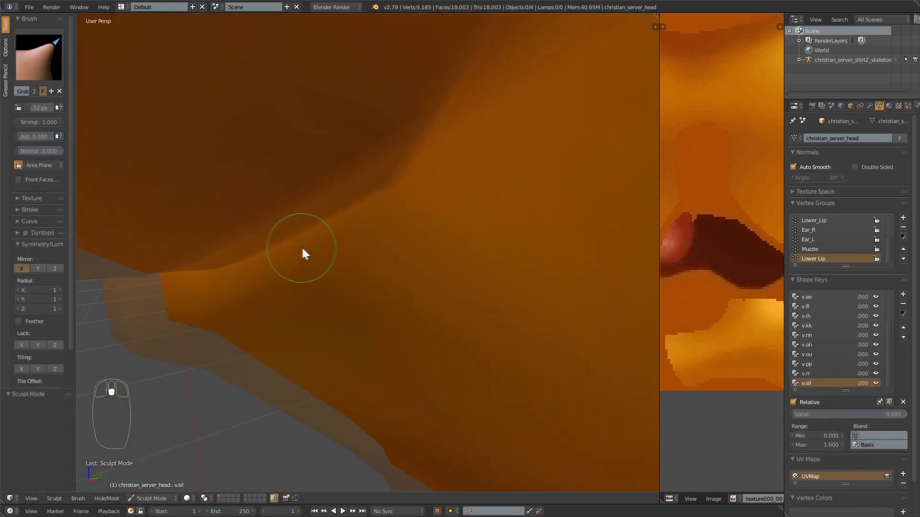
left_click(151, 499)
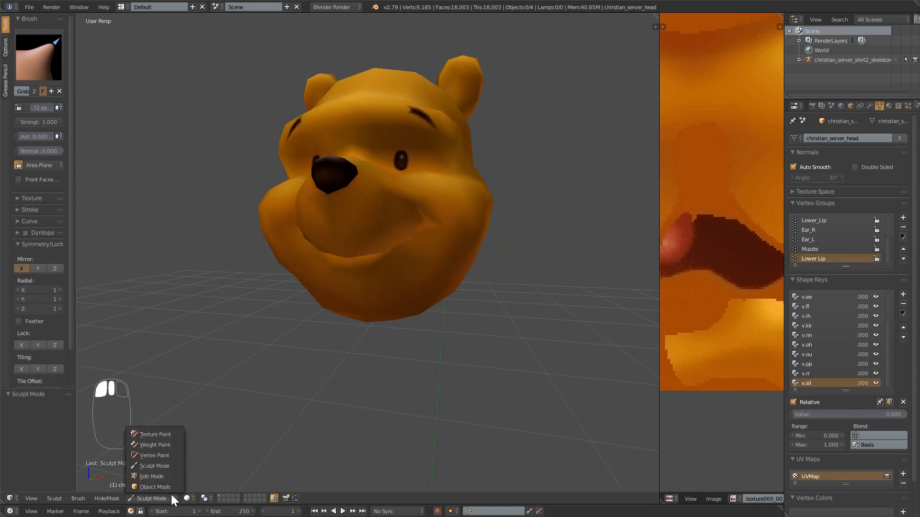
left_click(154, 487)
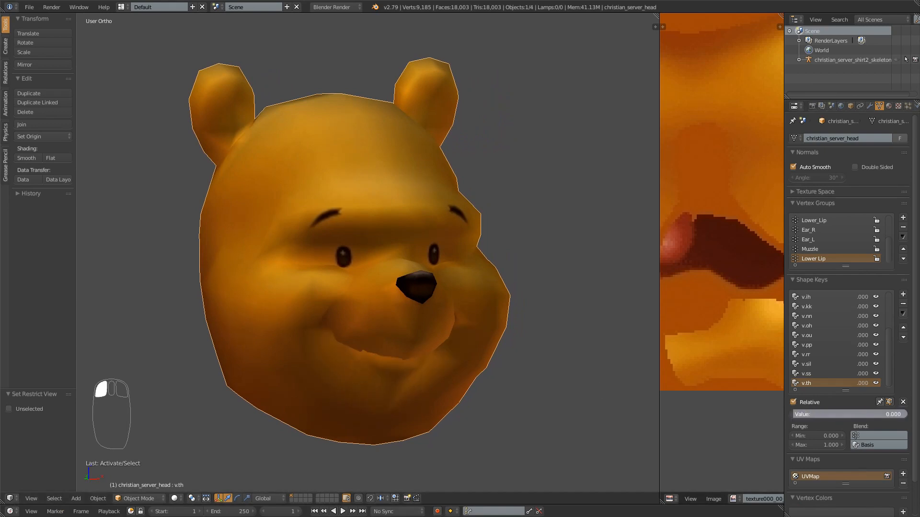
key("alt+h")
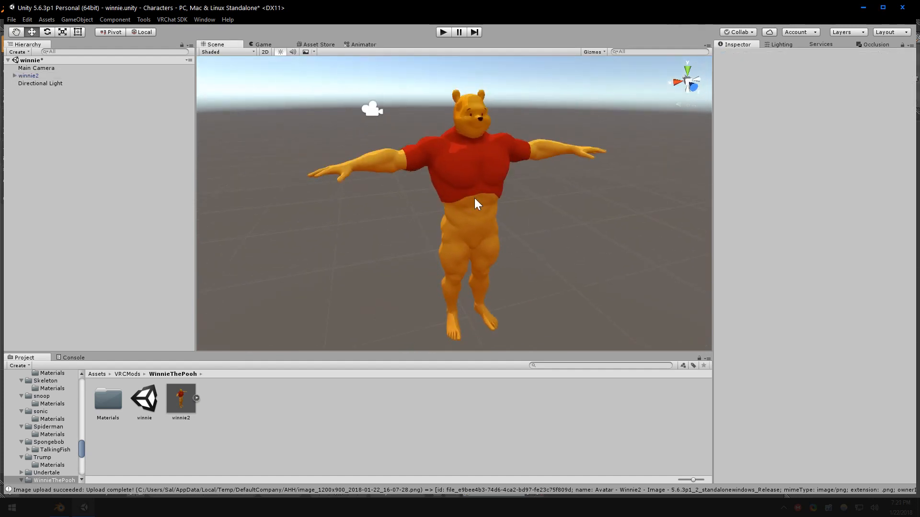
- Select winnie2 and choose Viseme Blend Shape in the VRC_Avatar Descriptor's Lip Sync dropdown
left_click(28, 75)
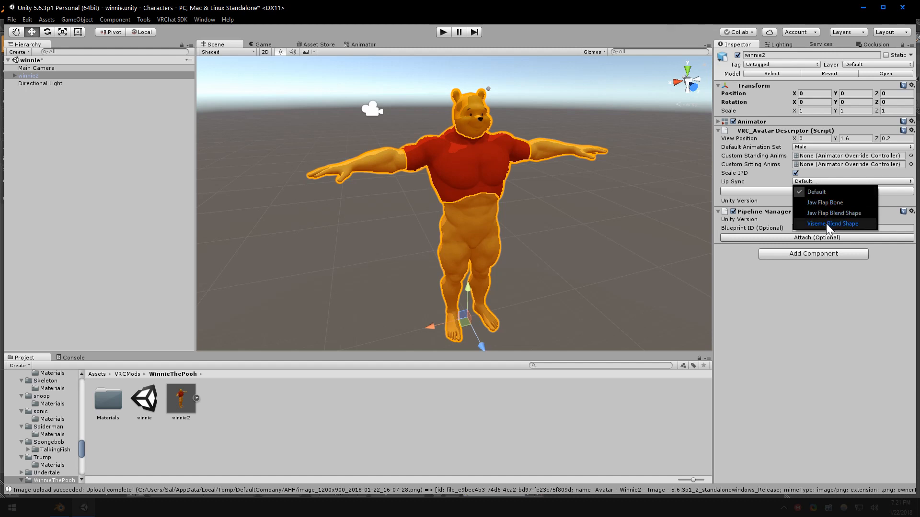
left_click(832, 223)
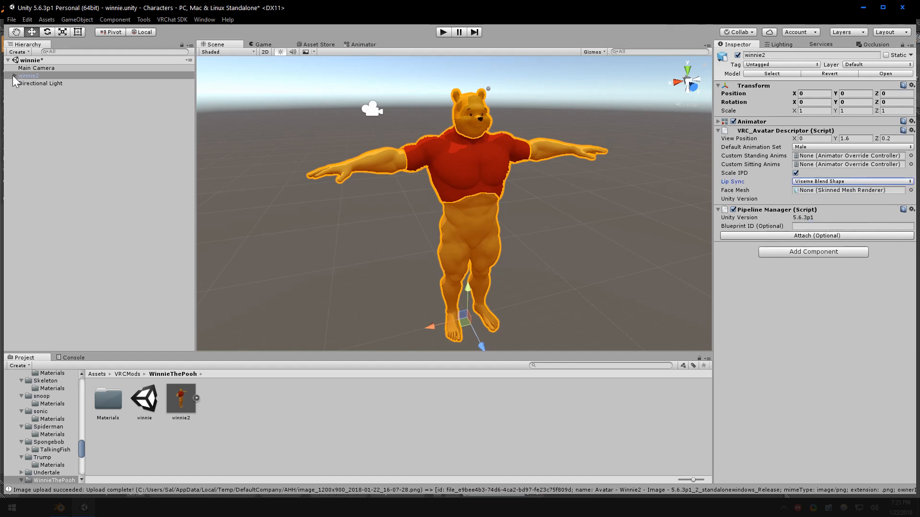